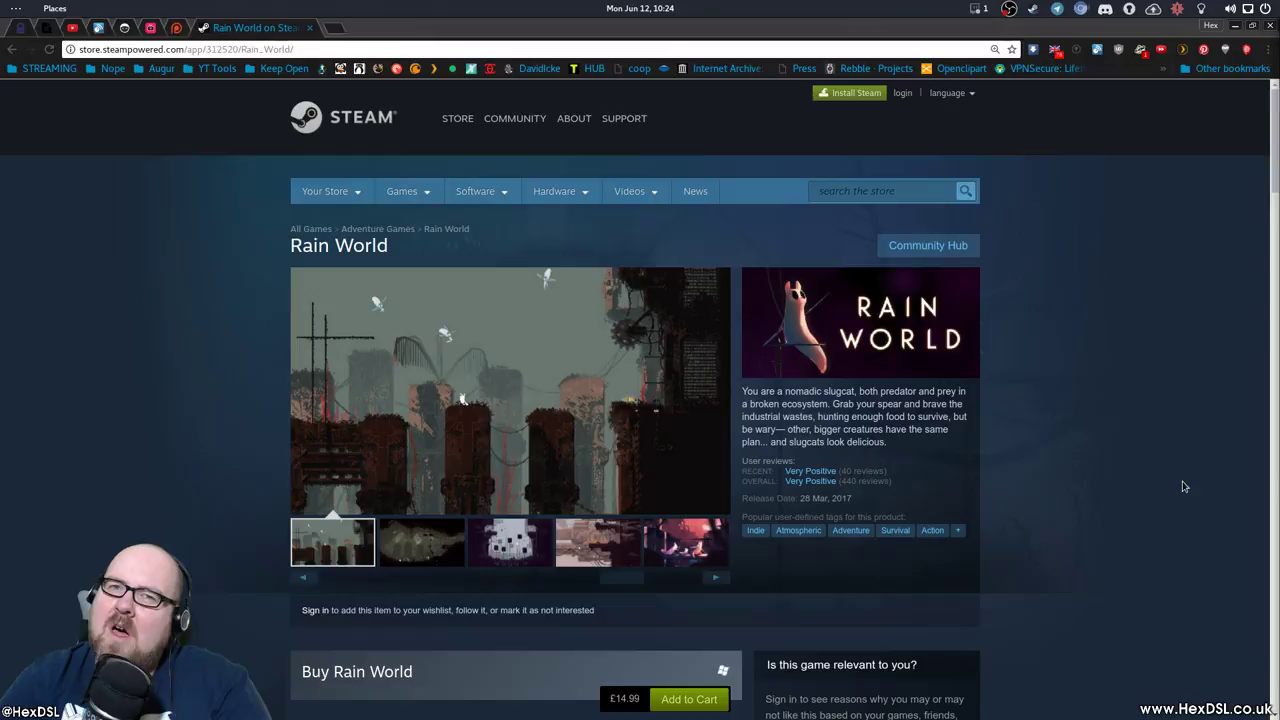
Click through the four items along the bottom row and scroll down the page.
click(420, 542)
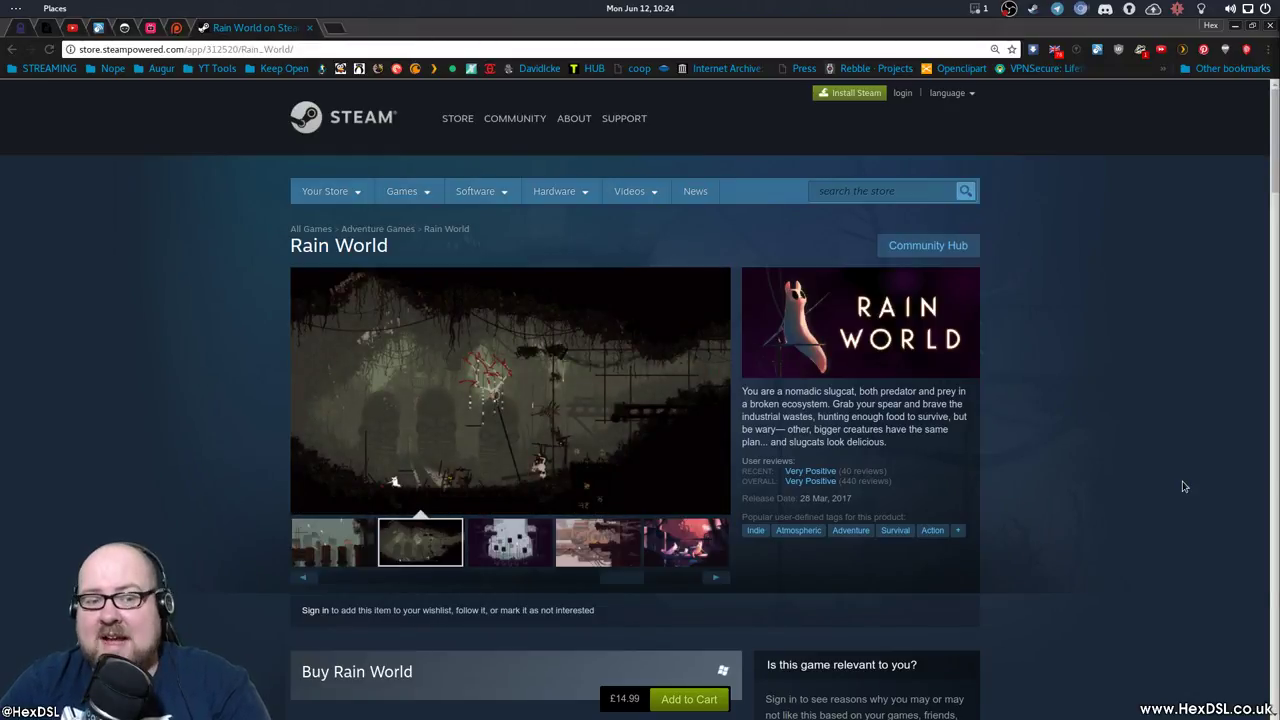
click(508, 541)
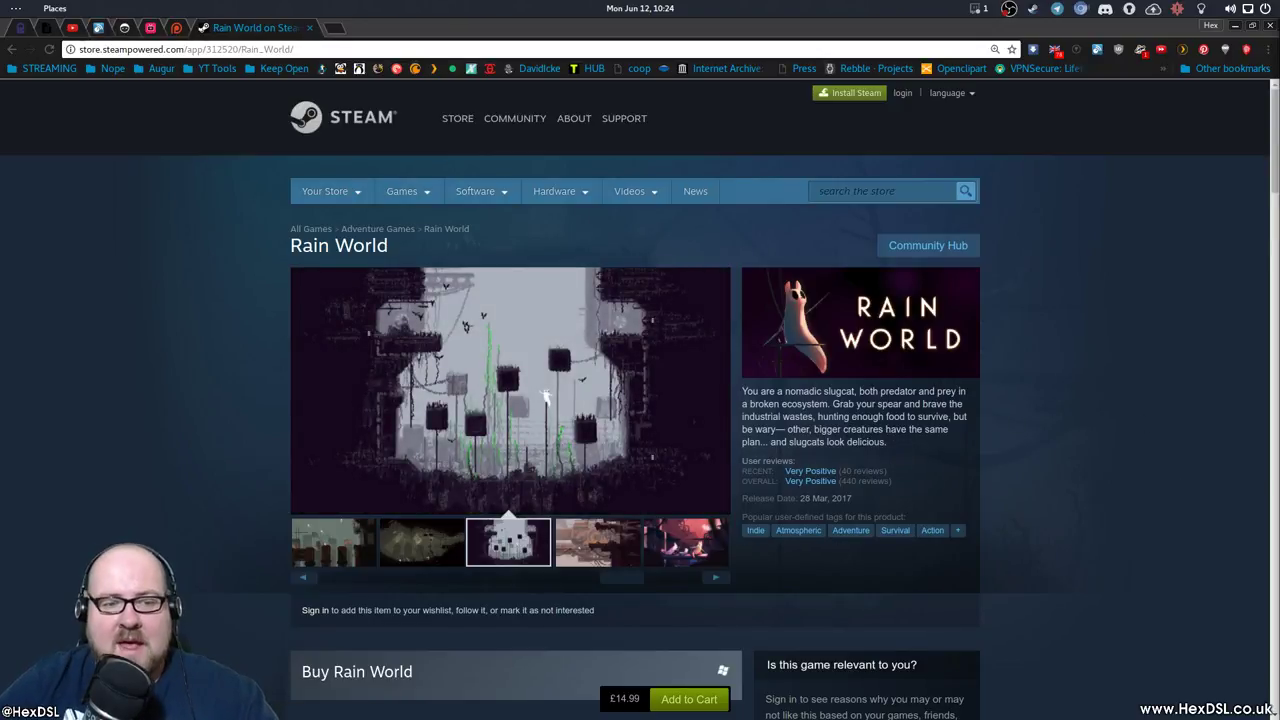
mouse_move(1042, 337)
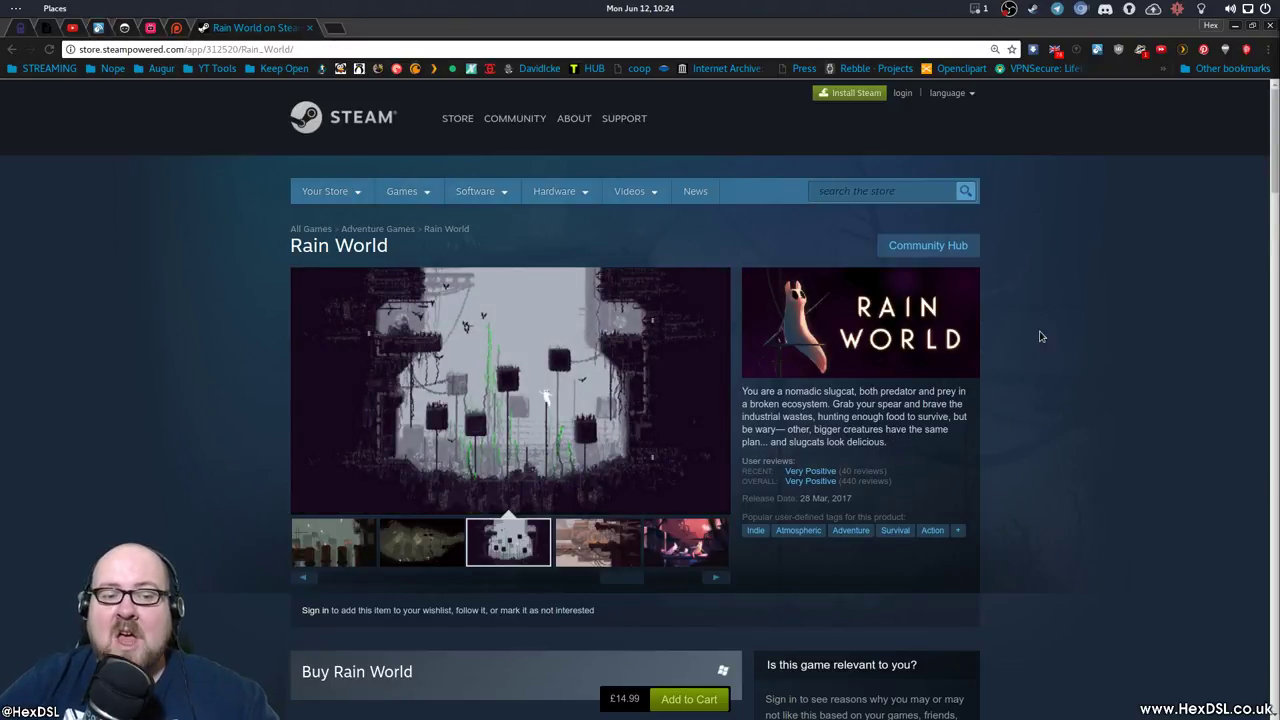
click(596, 541)
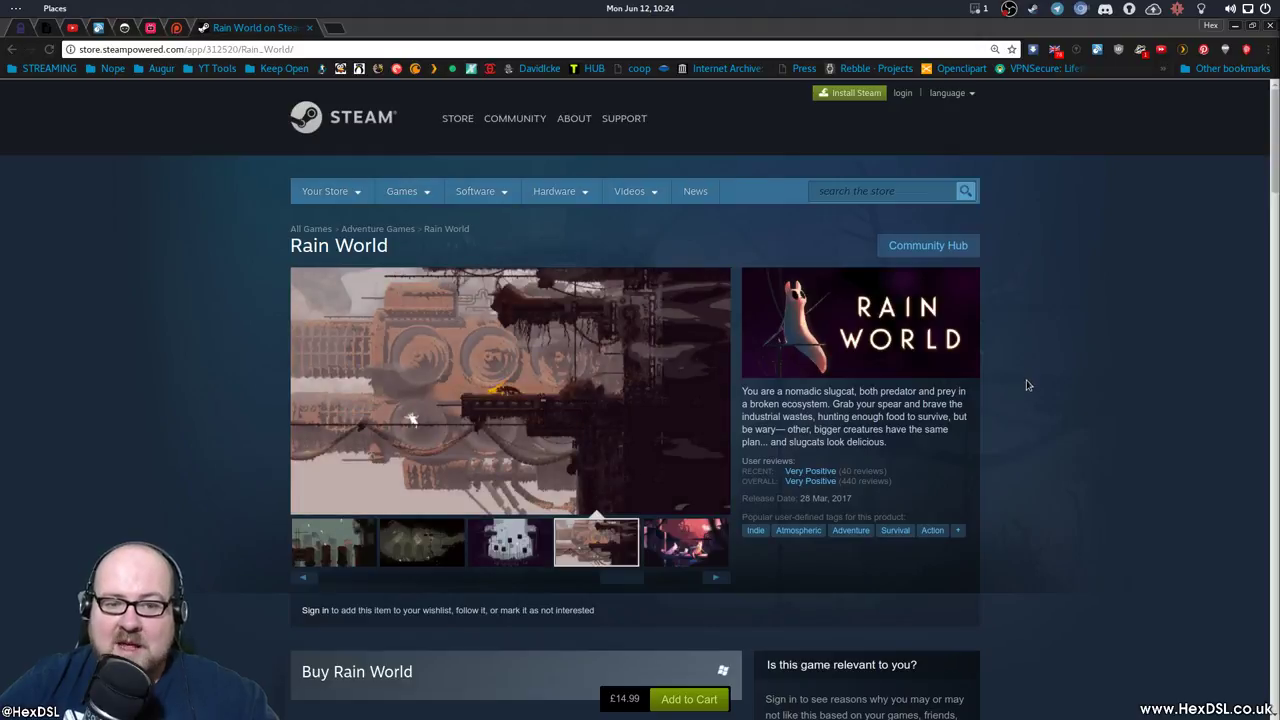
mouse_move(1025, 404)
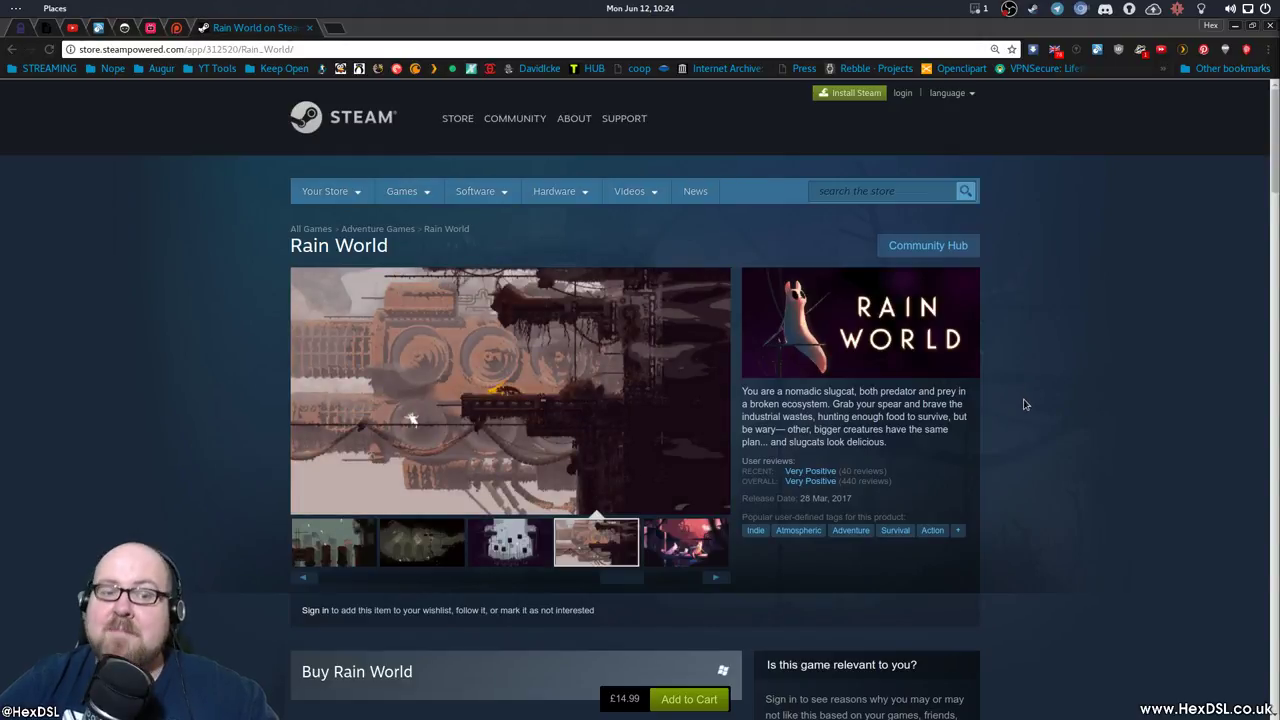
click(684, 541)
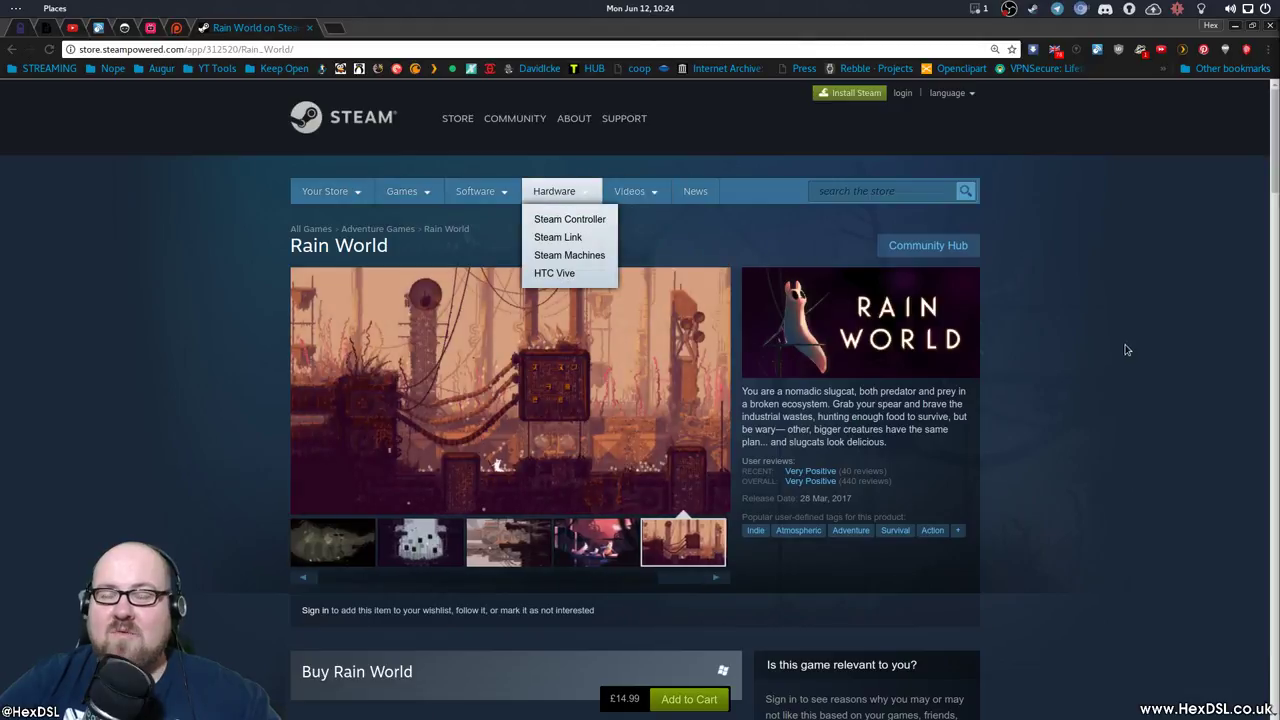
scroll(down, 3)
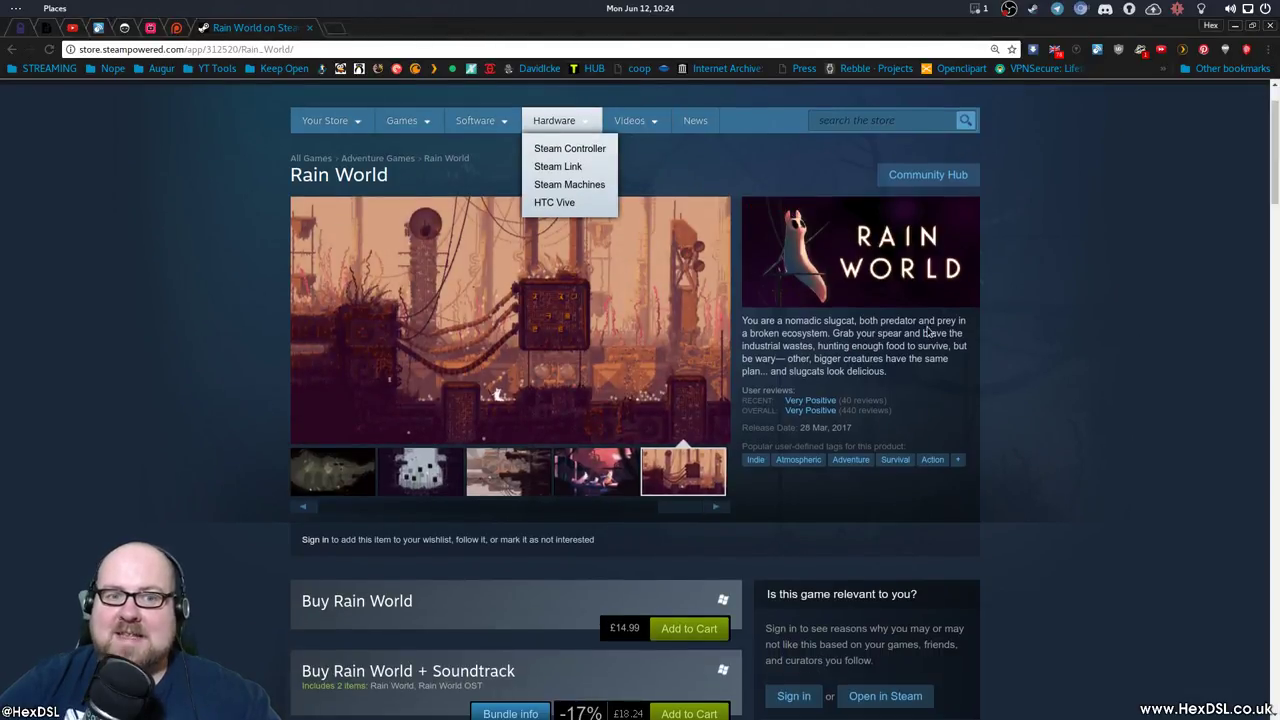
scroll(down, 3)
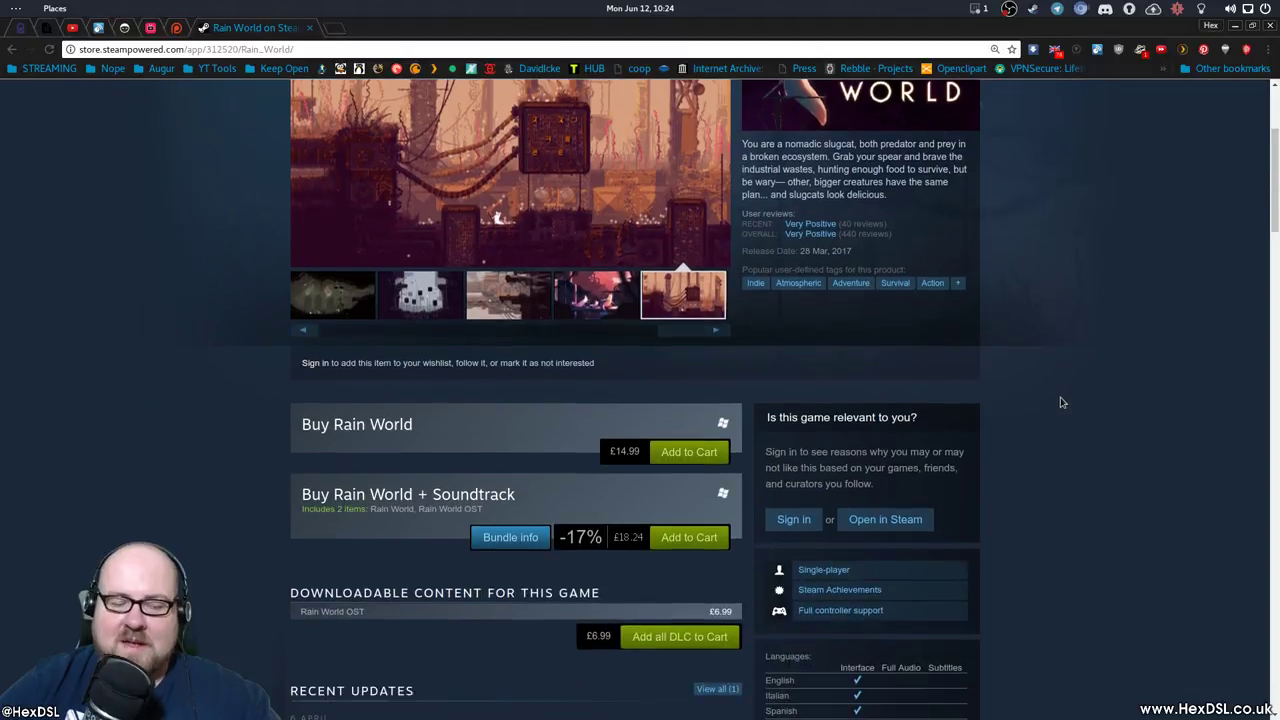
scroll(down, 3)
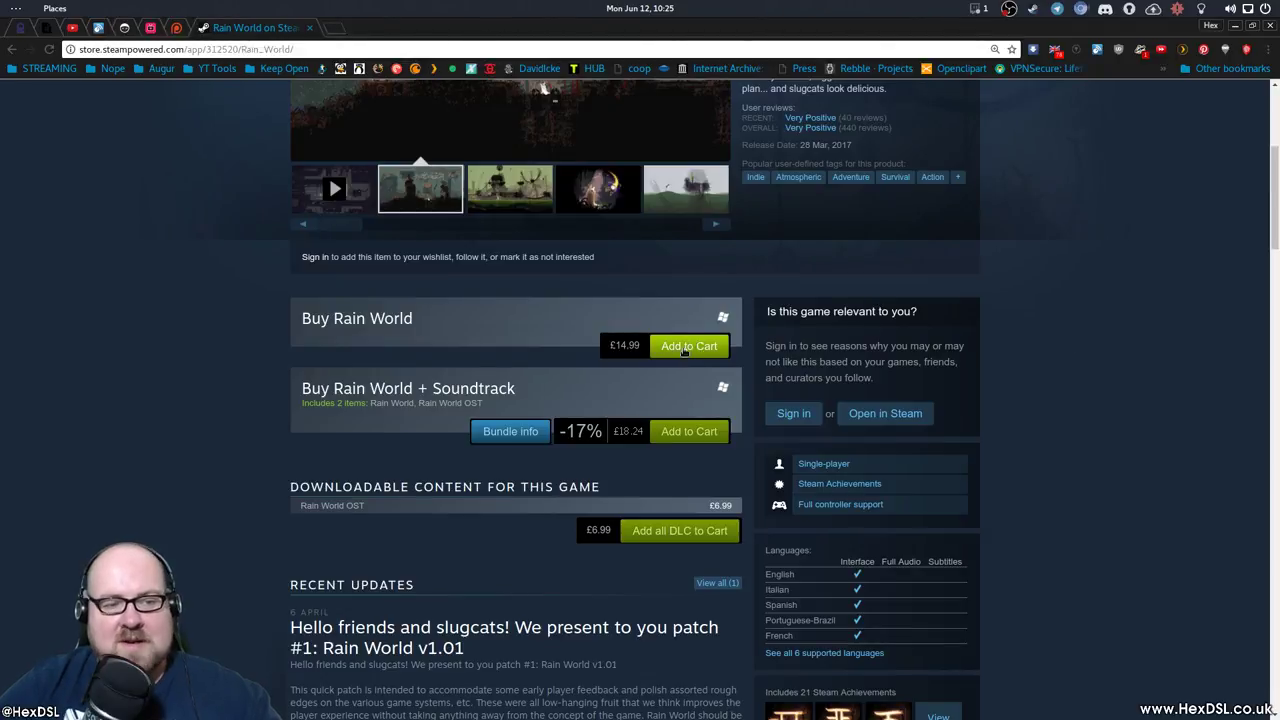
Select the upper entry and scroll onward until Rain World's title menu is reached.
click(508, 189)
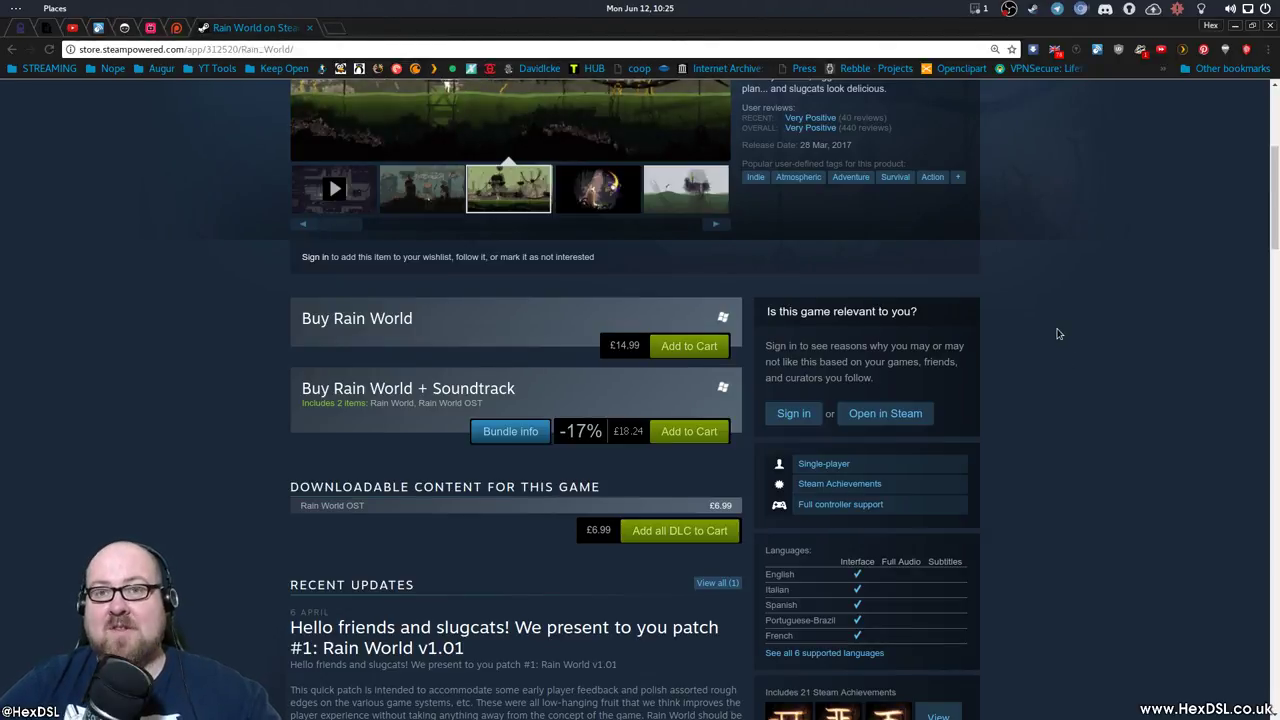
mouse_move(1052, 149)
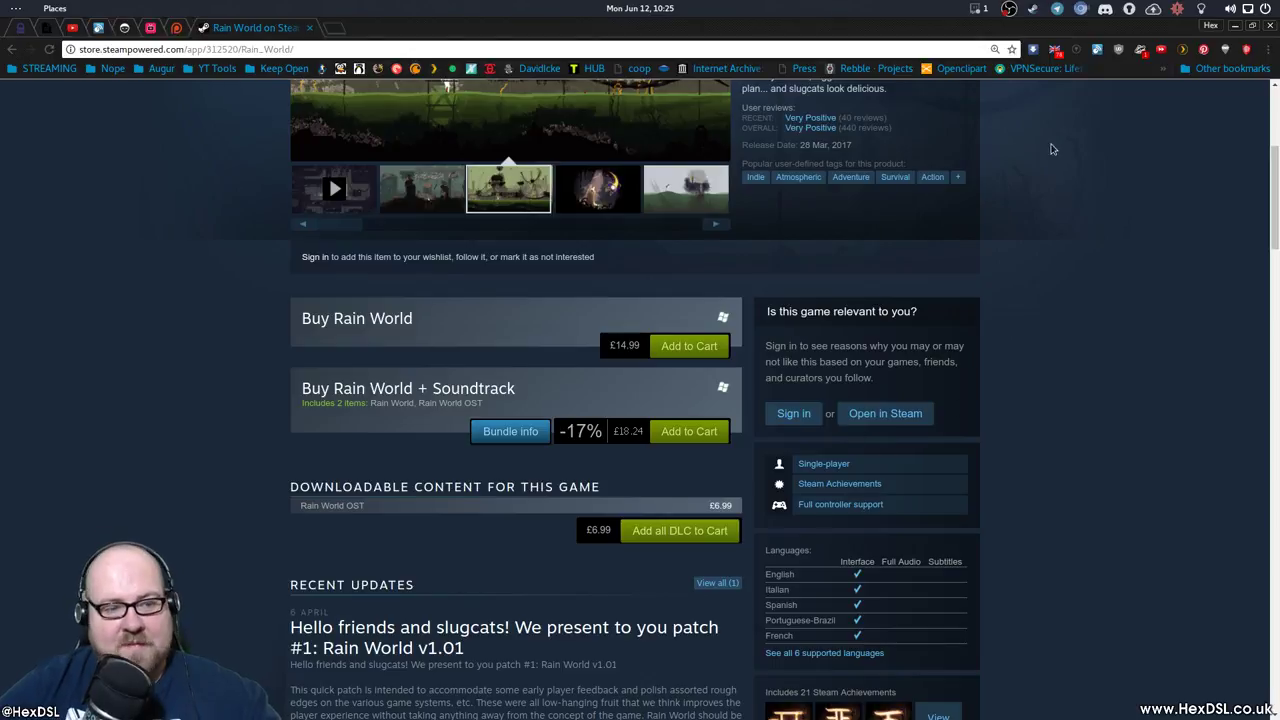
scroll(down, 3)
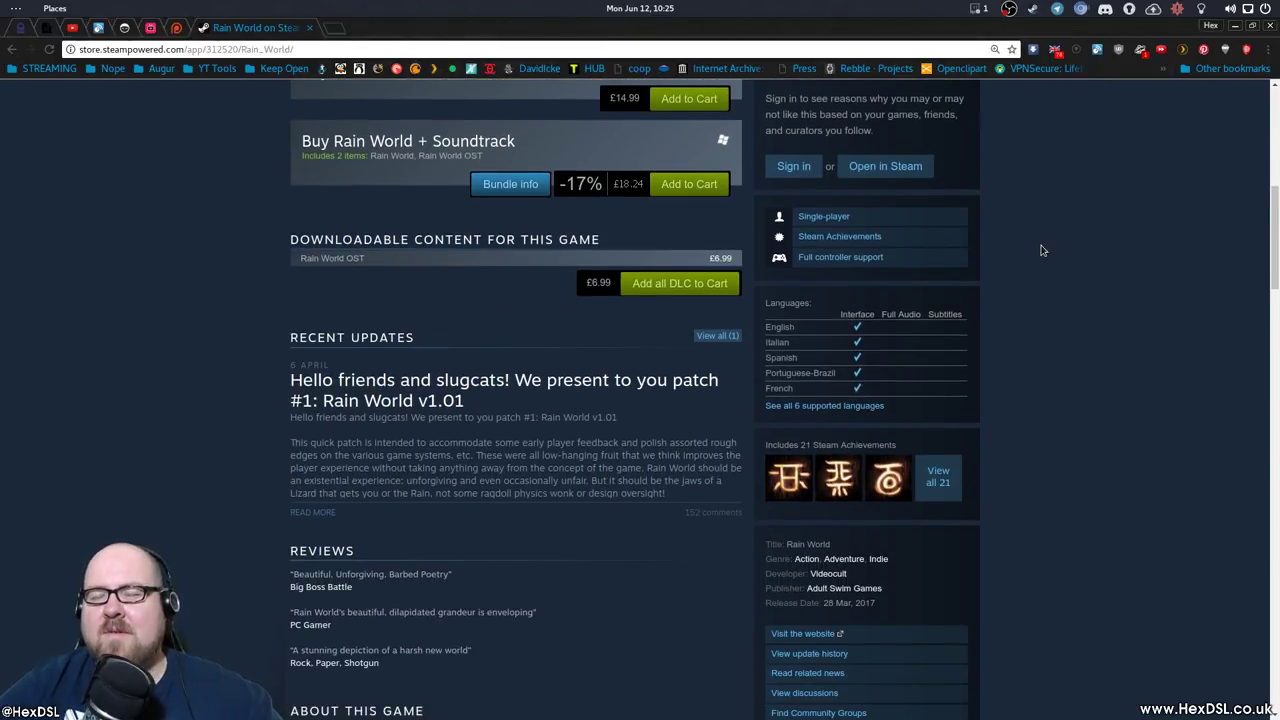
mouse_move(1083, 221)
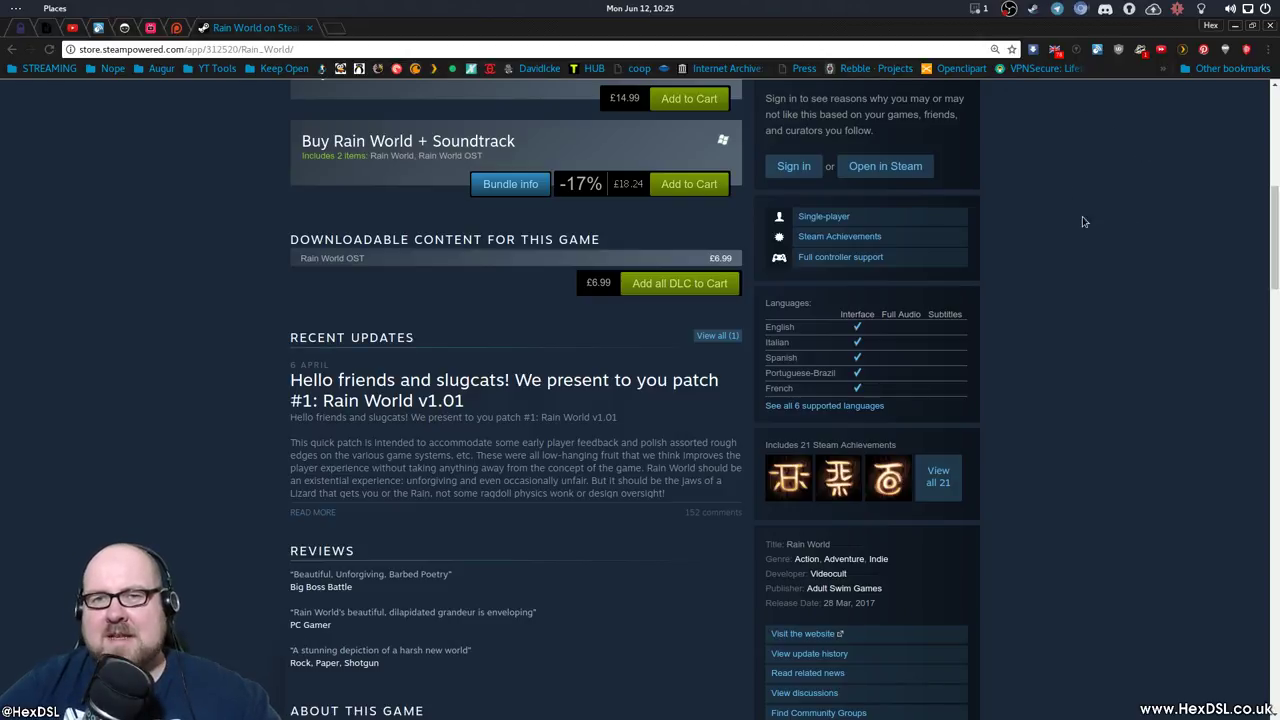
mouse_move(980, 332)
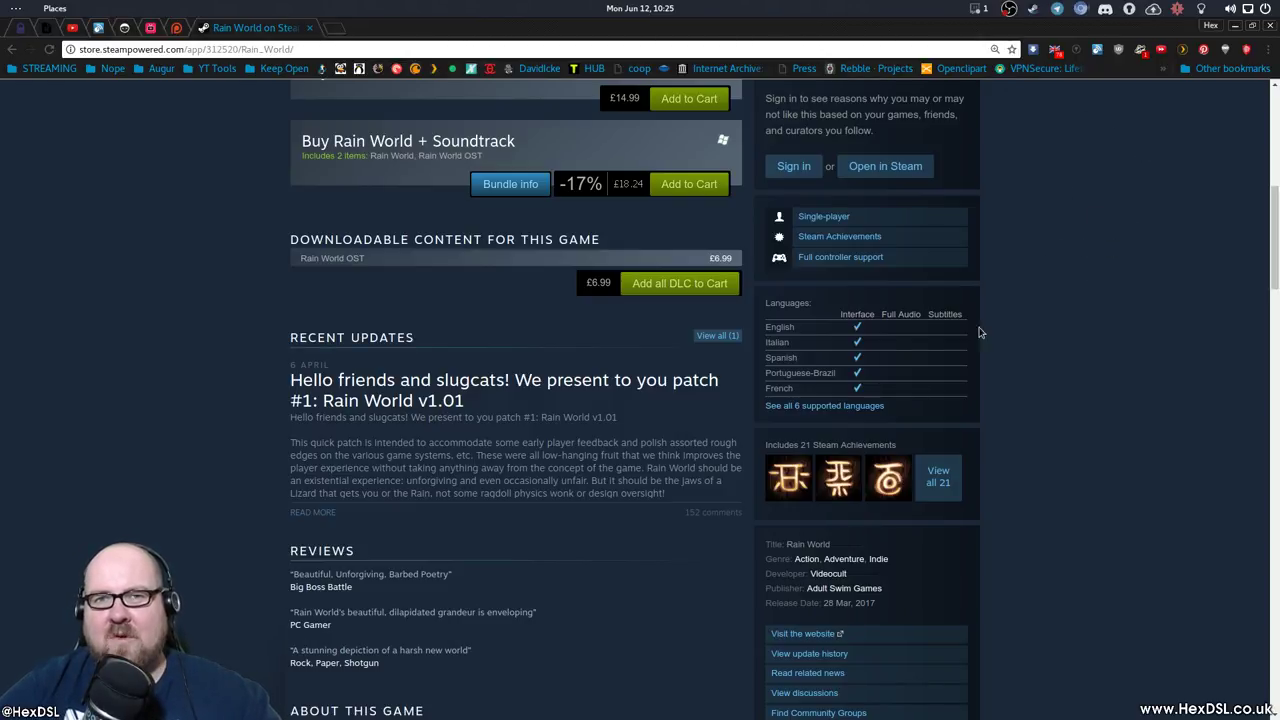
scroll(down, 3)
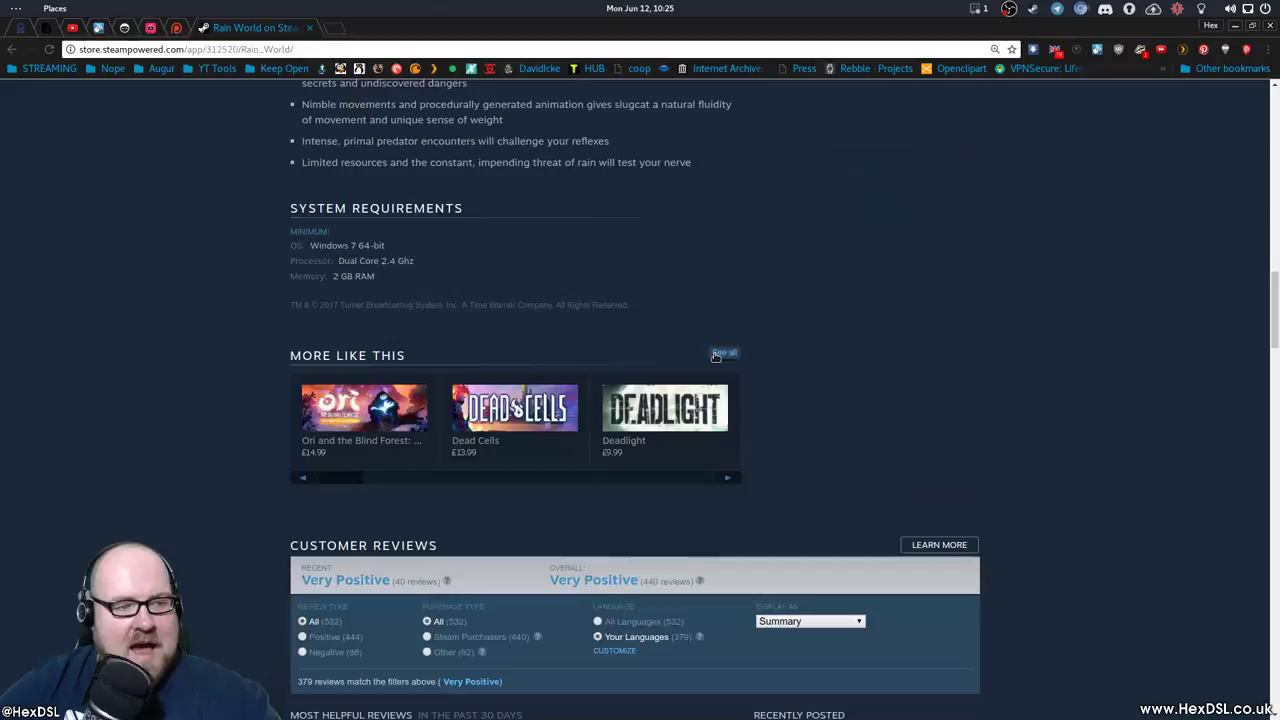
mouse_move(603, 333)
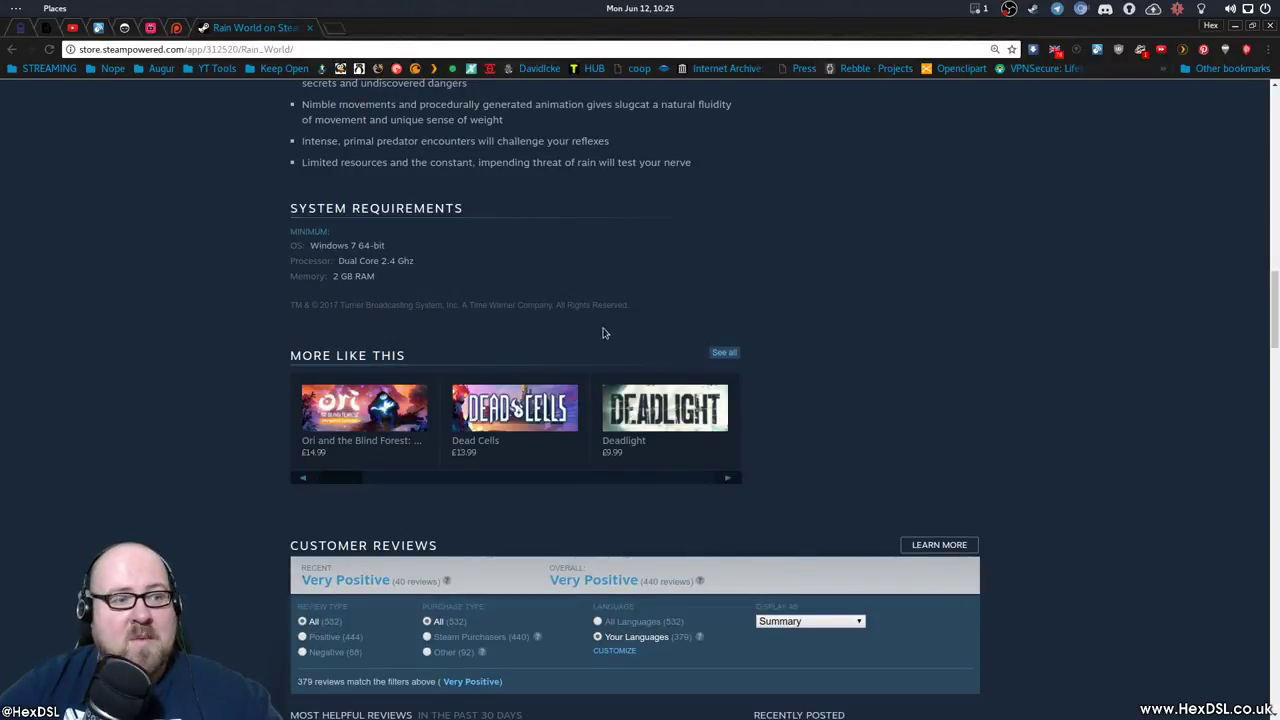
mouse_move(487, 287)
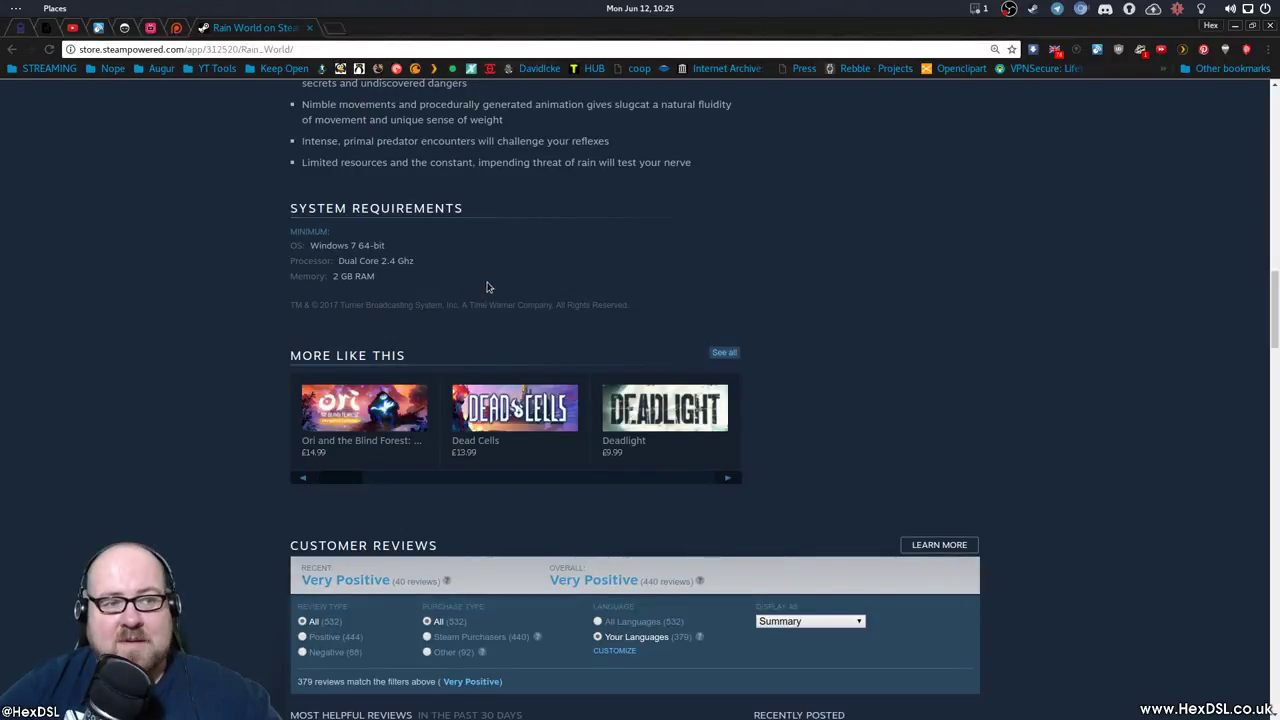
mouse_move(765, 290)
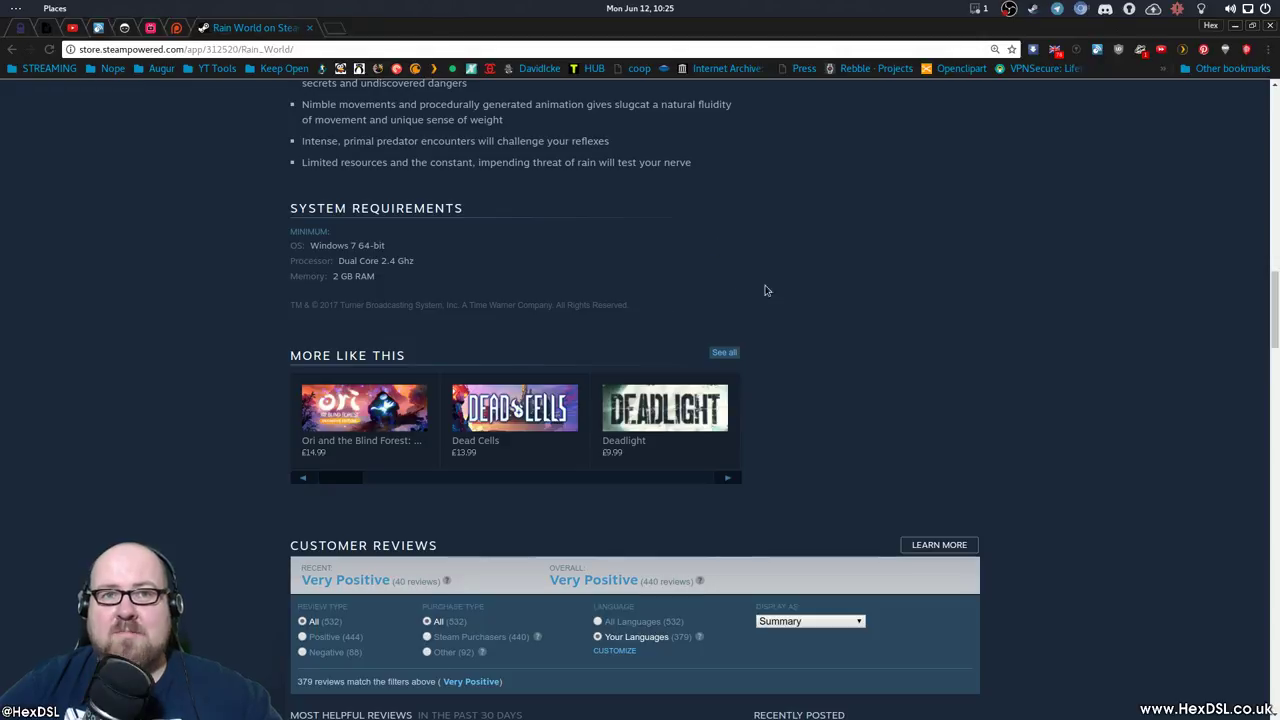
mouse_move(795, 317)
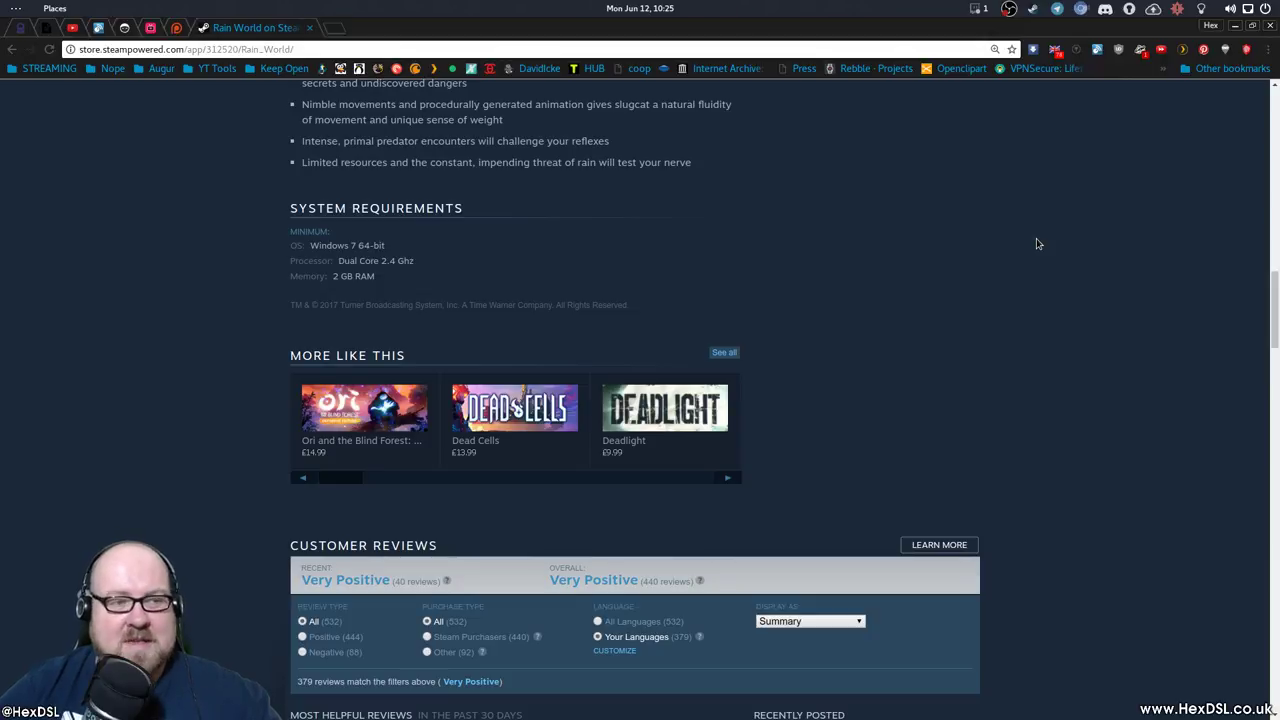
scroll(down, 3)
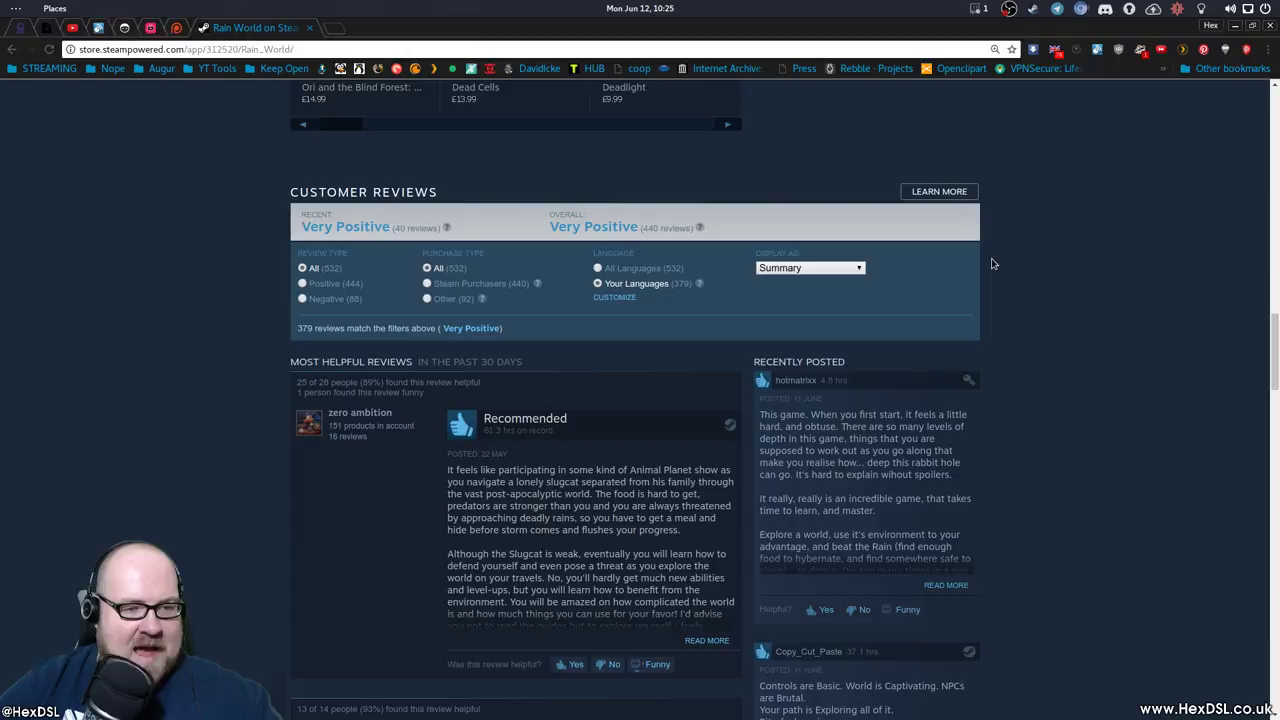
scroll(up, 3)
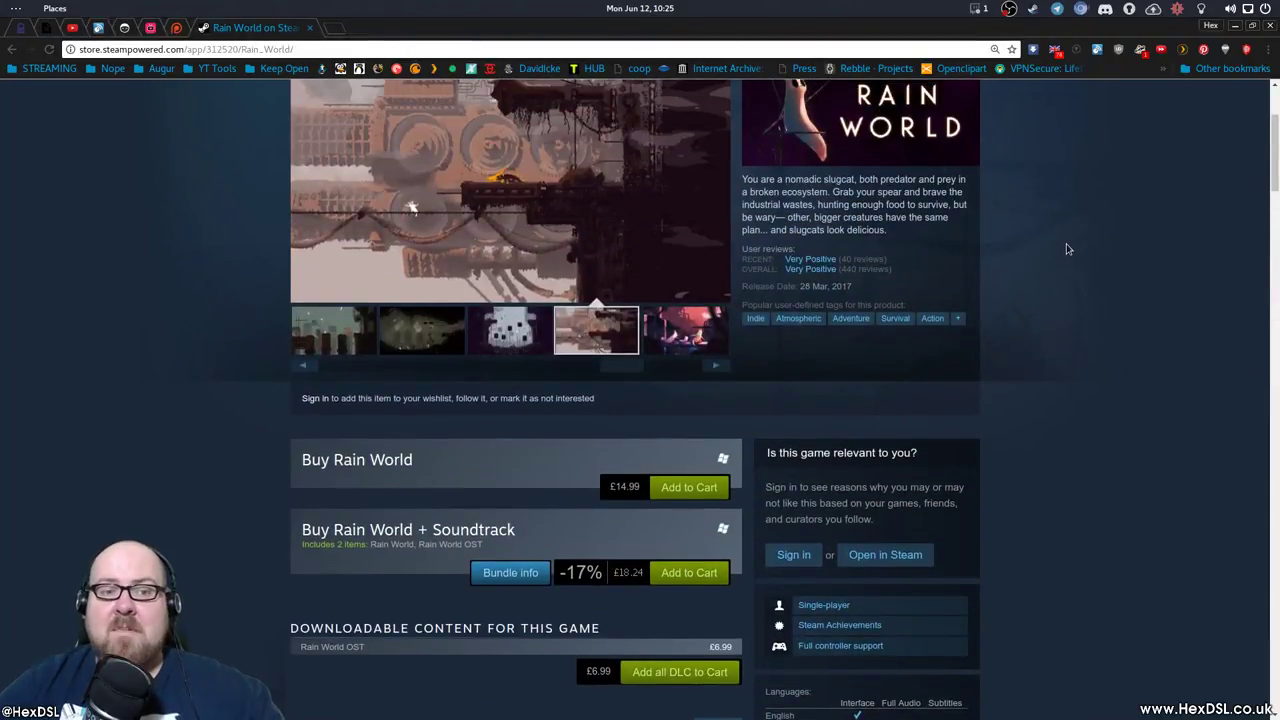
scroll(down, 3)
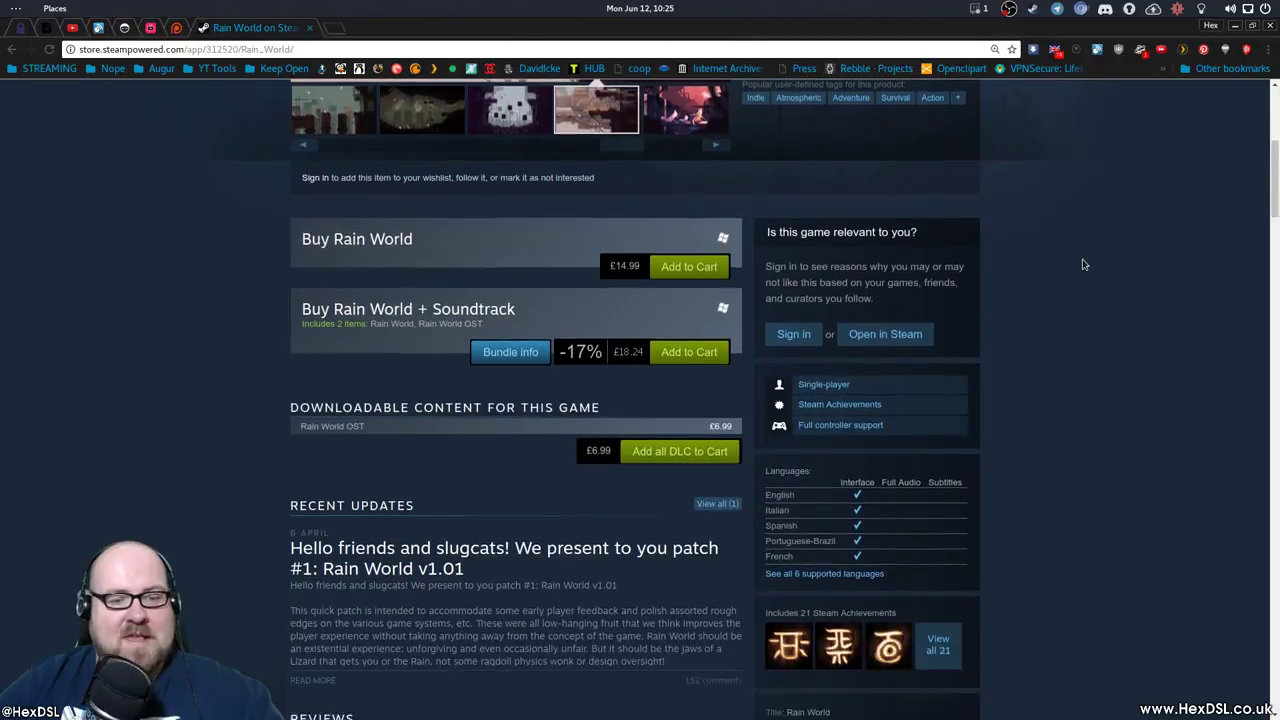
scroll(down, 3)
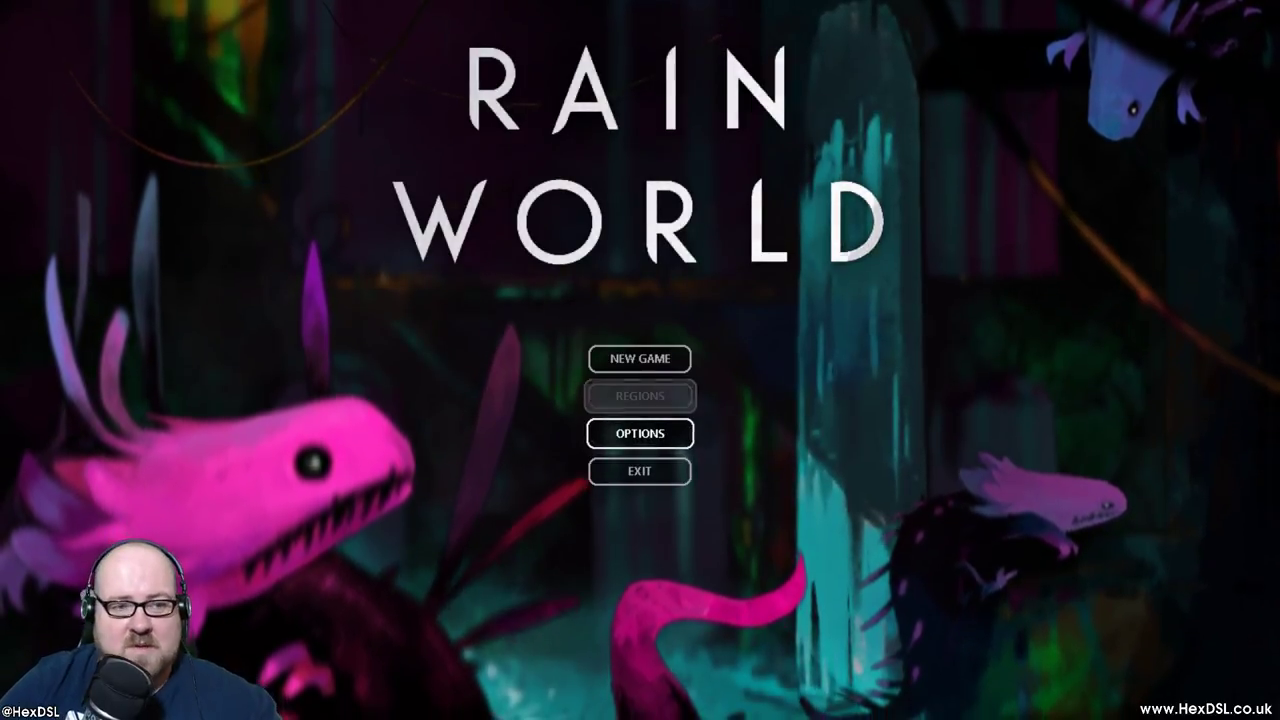
mouse_move(639, 358)
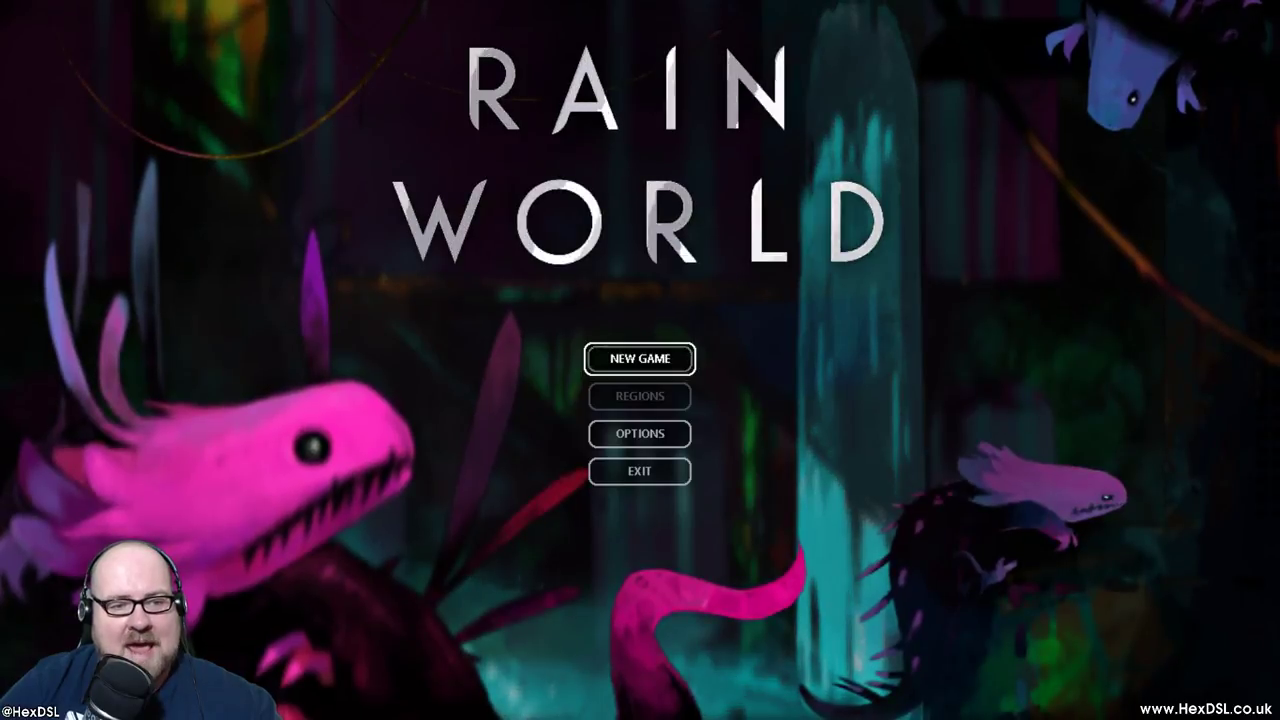
click(639, 358)
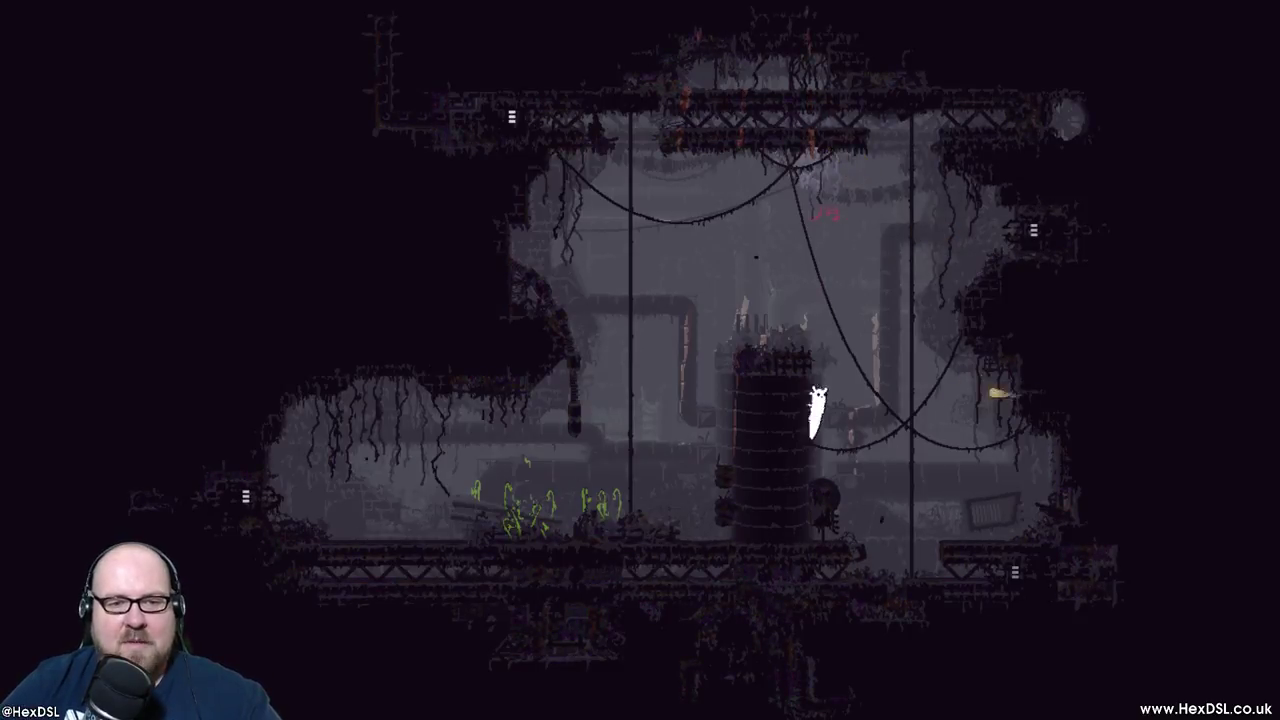
Pause with Esc and choose EXIT to leave the current session.
key(Escape)
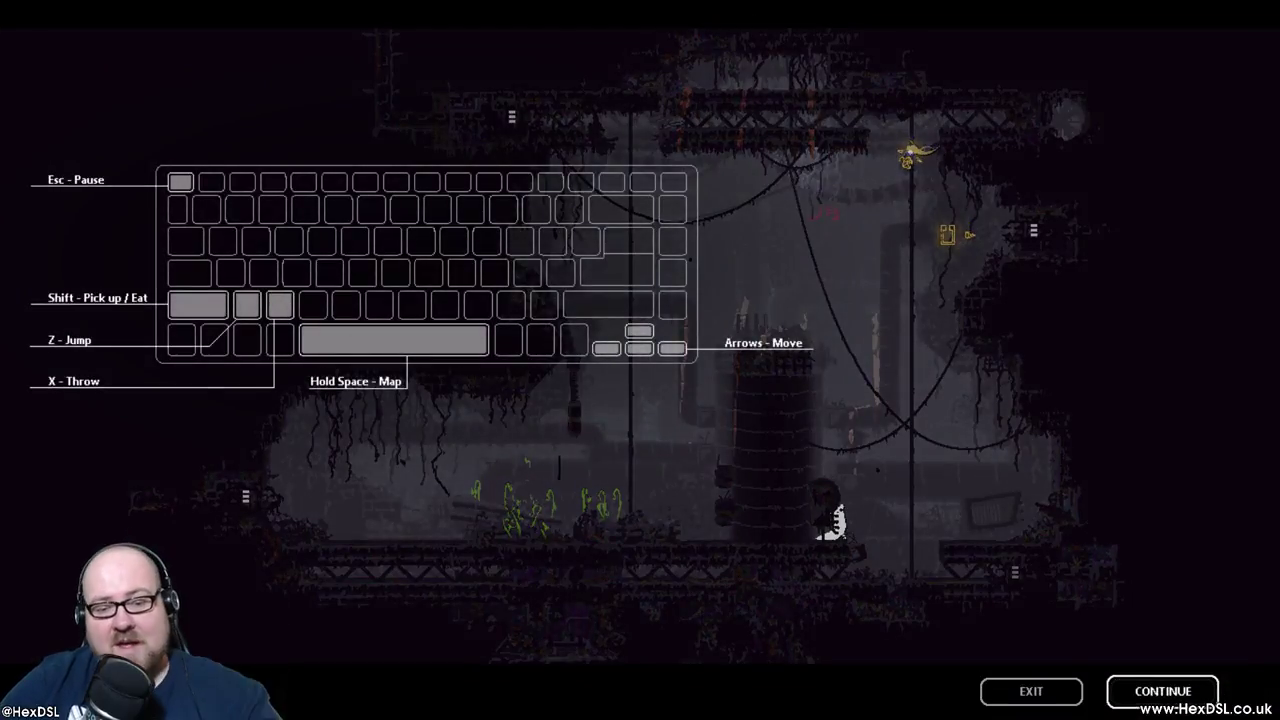
click(1162, 691)
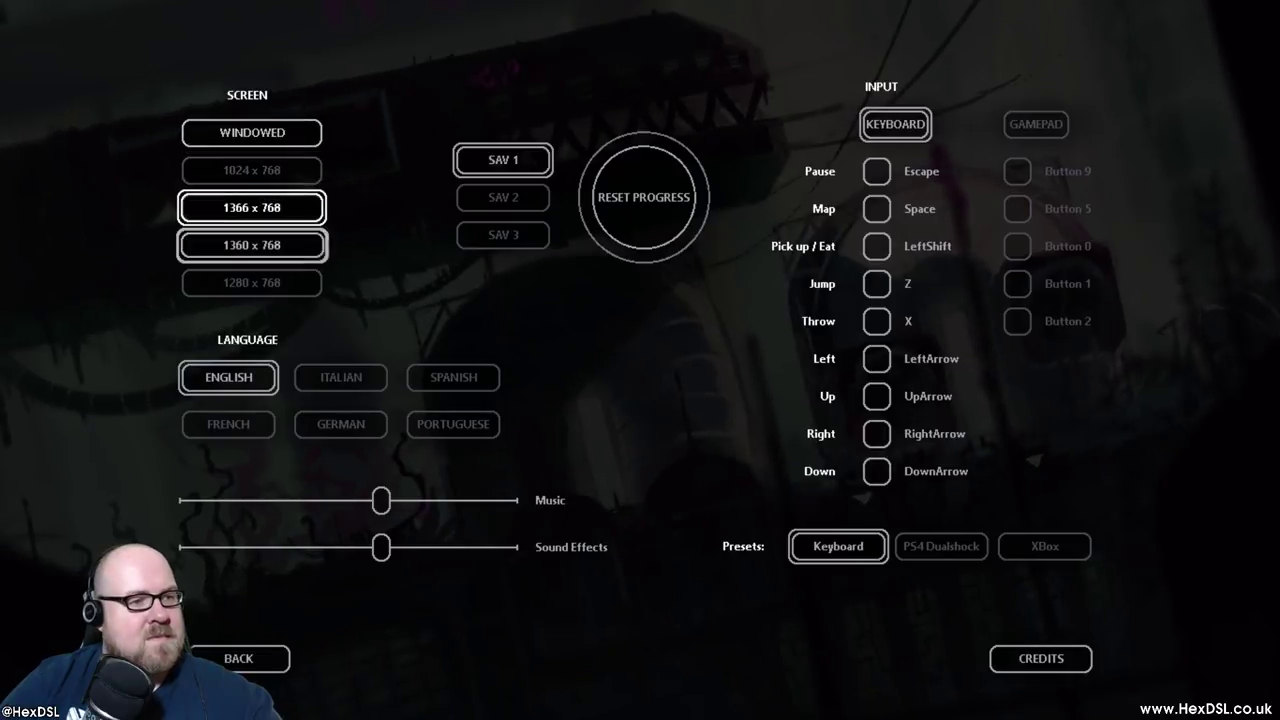
Set the screen resolution to 1366 x 768 in the Options screen.
click(251, 207)
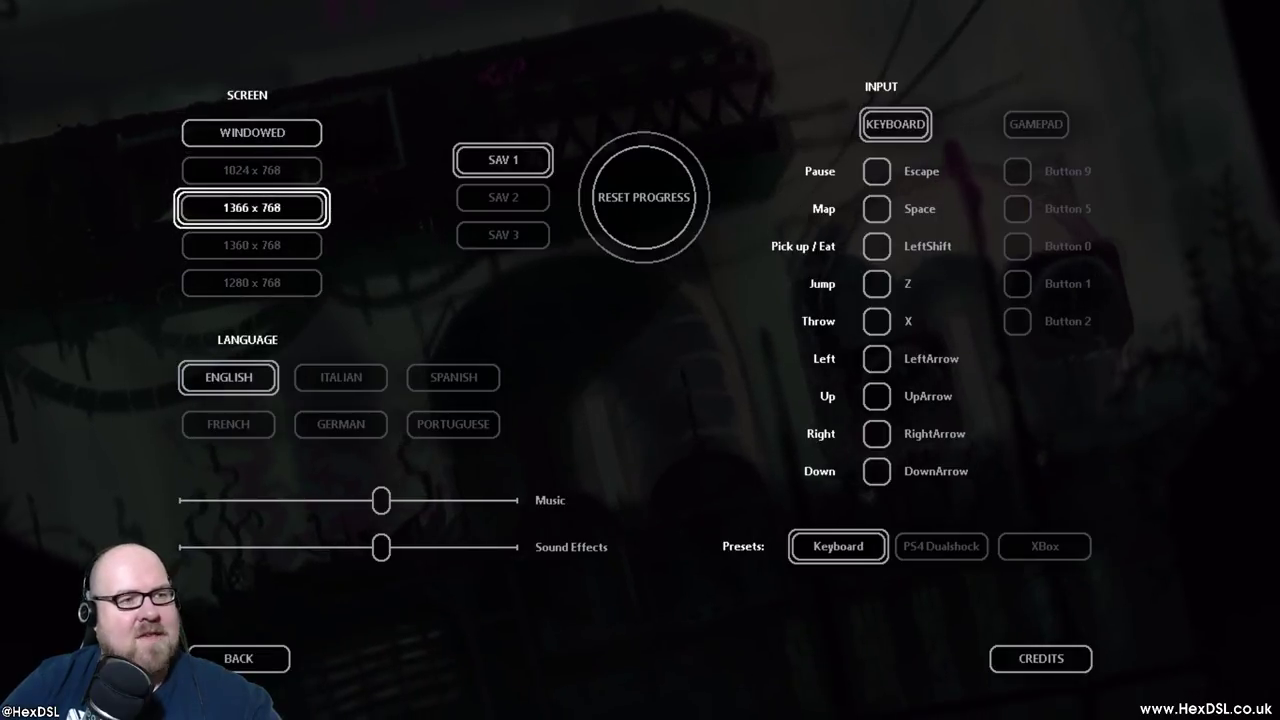
click(251, 132)
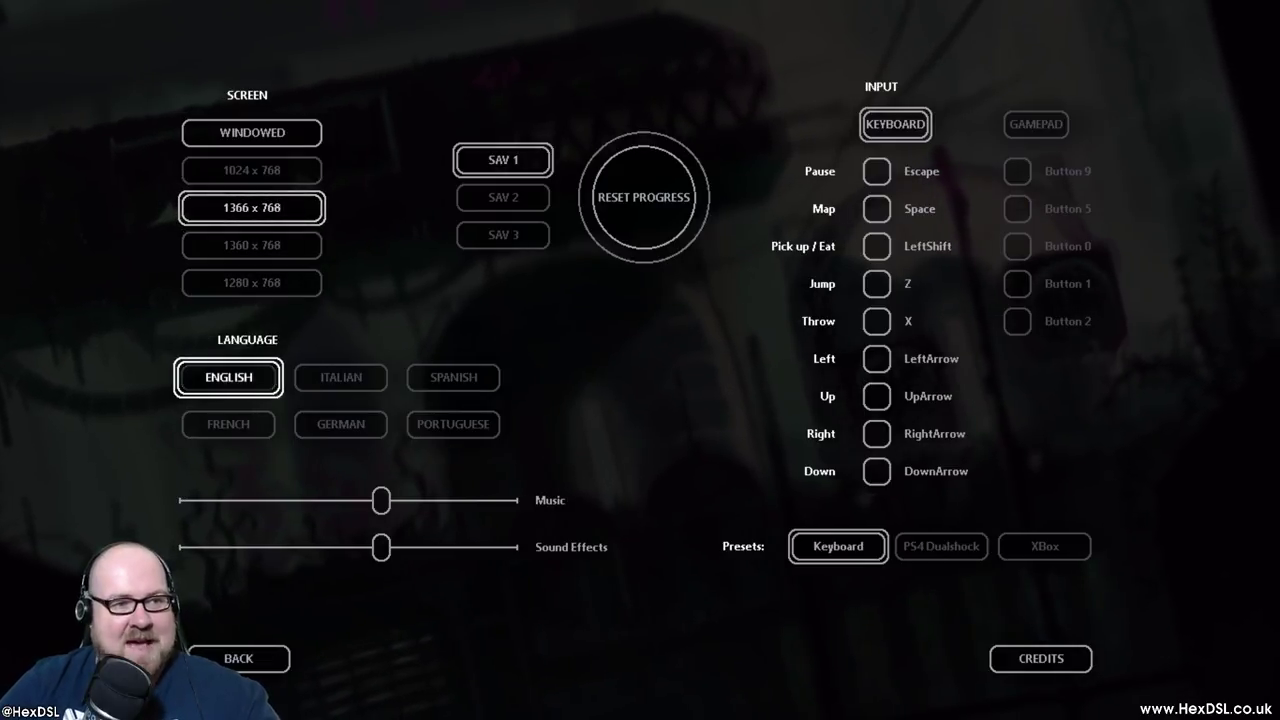
click(251, 170)
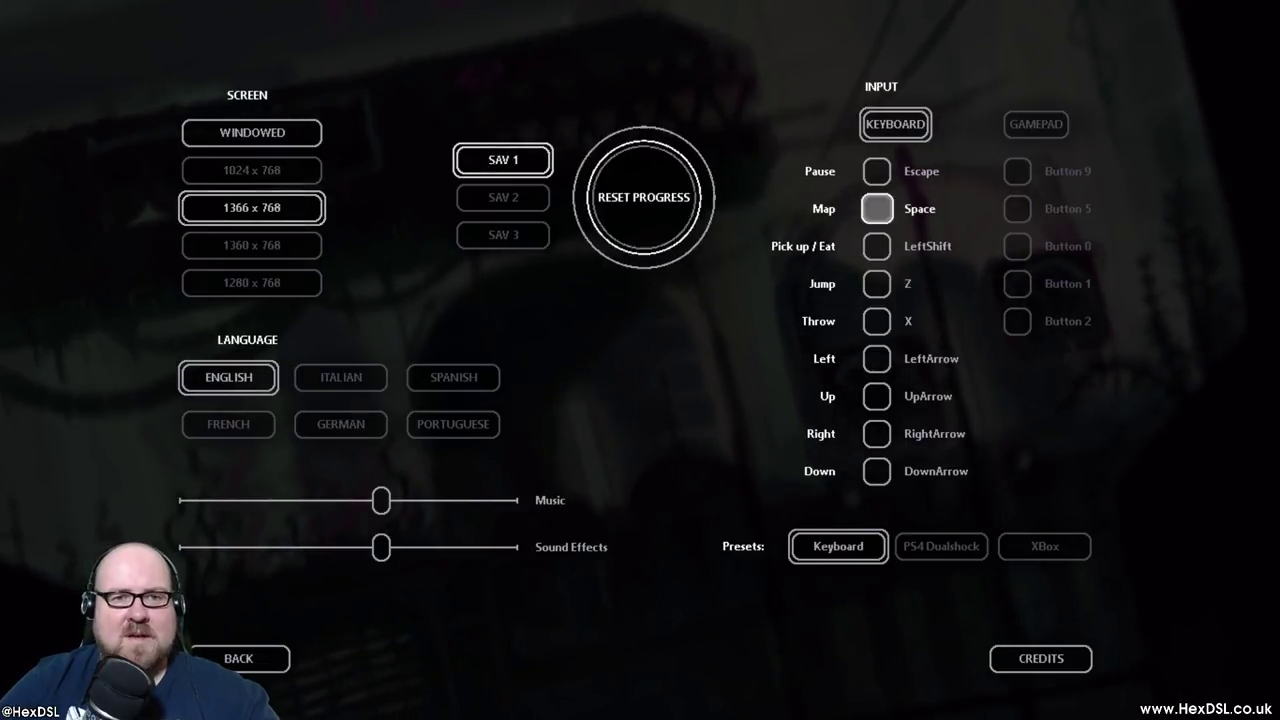
Adjust the remaining options settings, then go BACK to the title menu.
click(1035, 124)
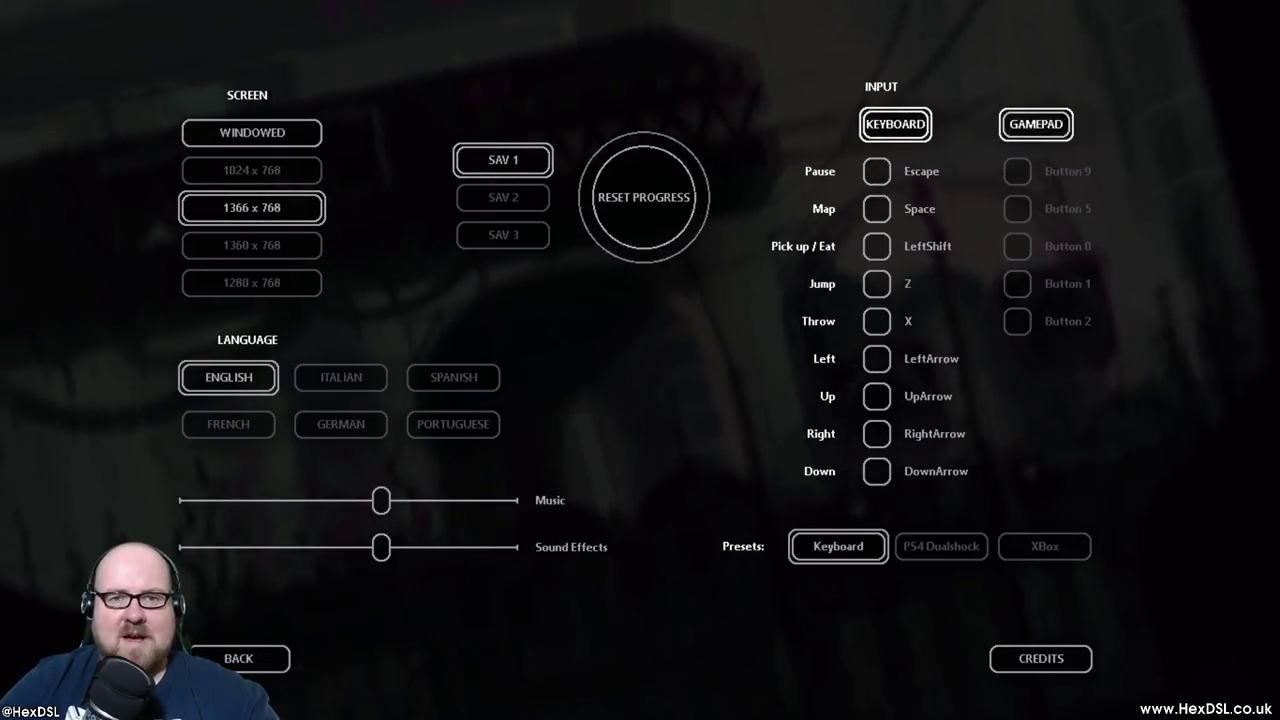
click(876, 321)
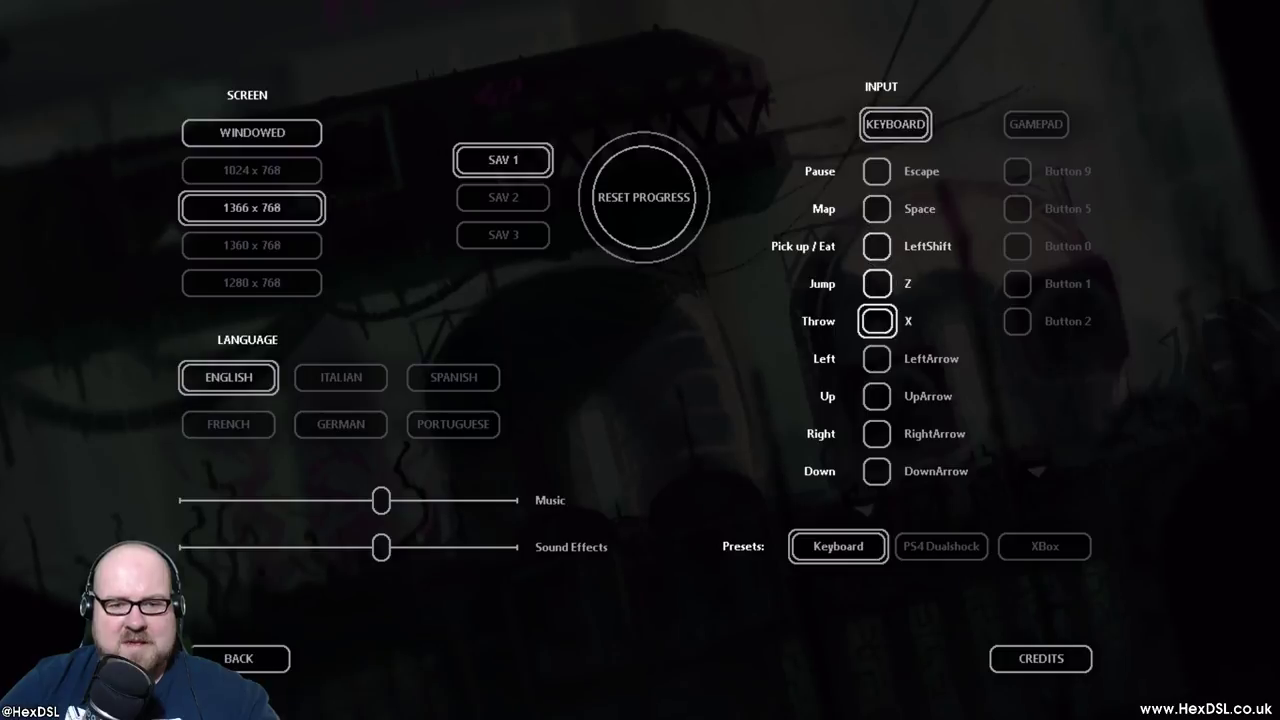
click(837, 546)
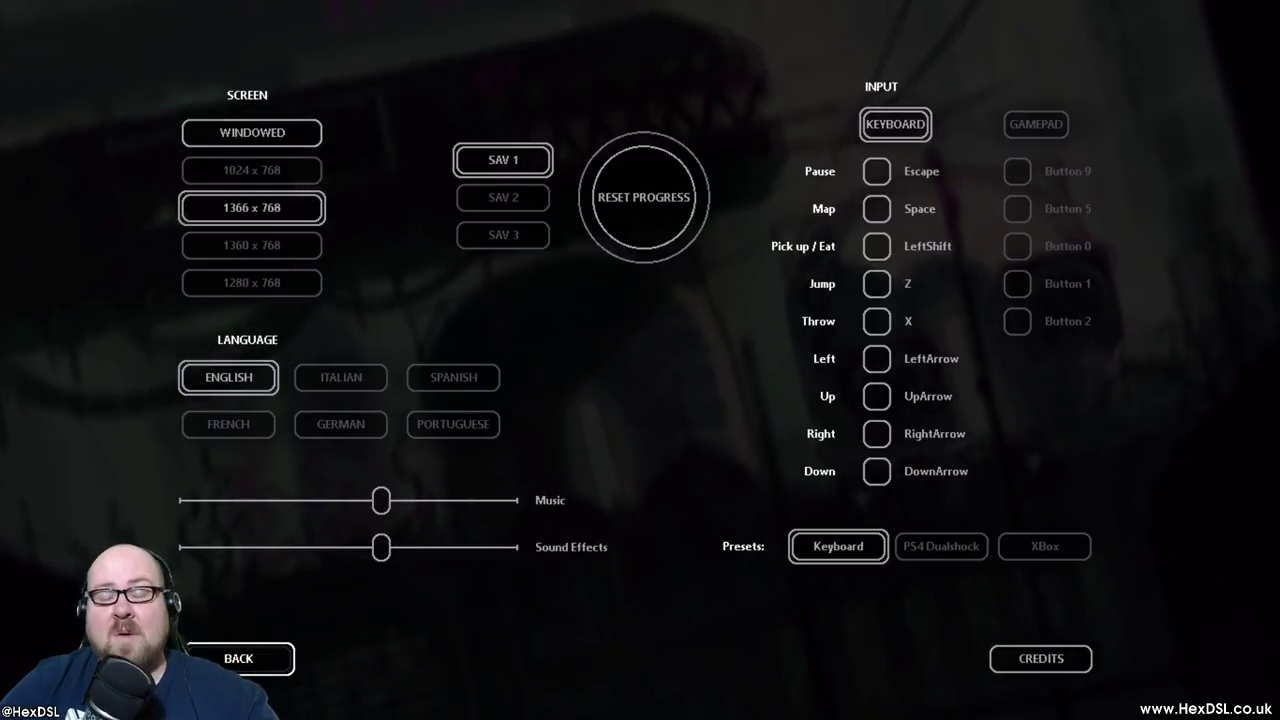
click(238, 658)
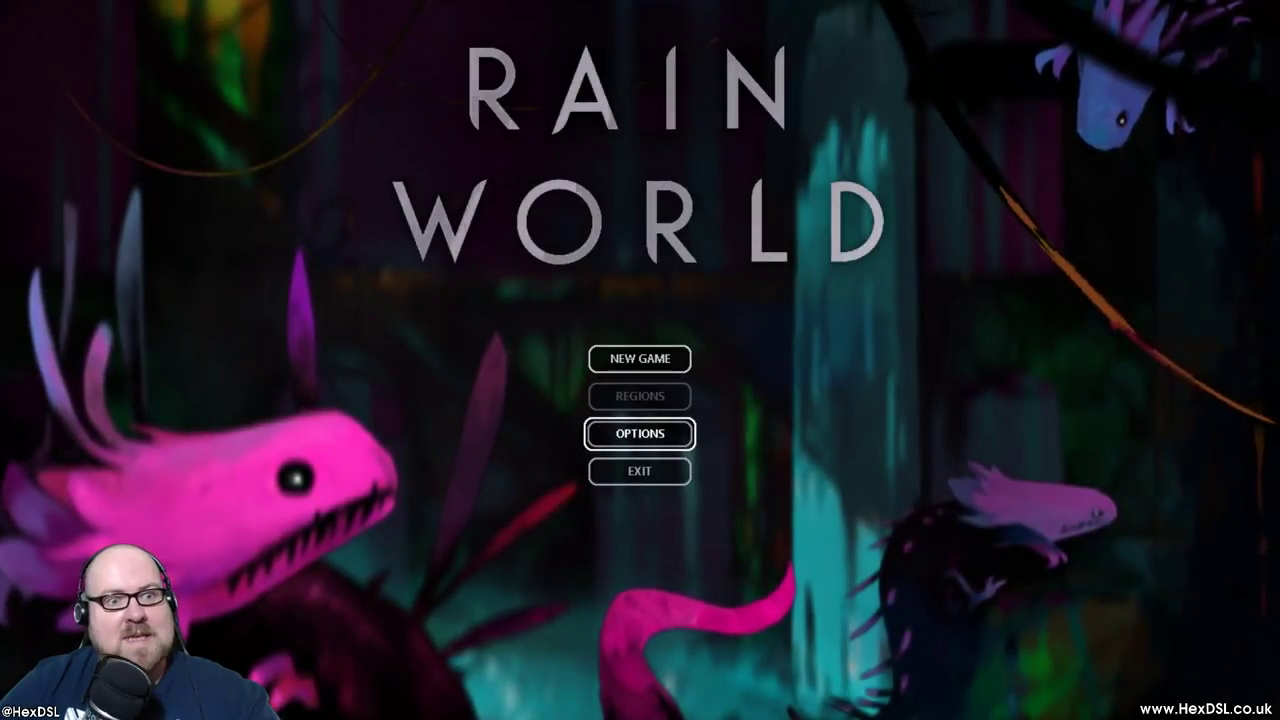
mouse_move(639, 470)
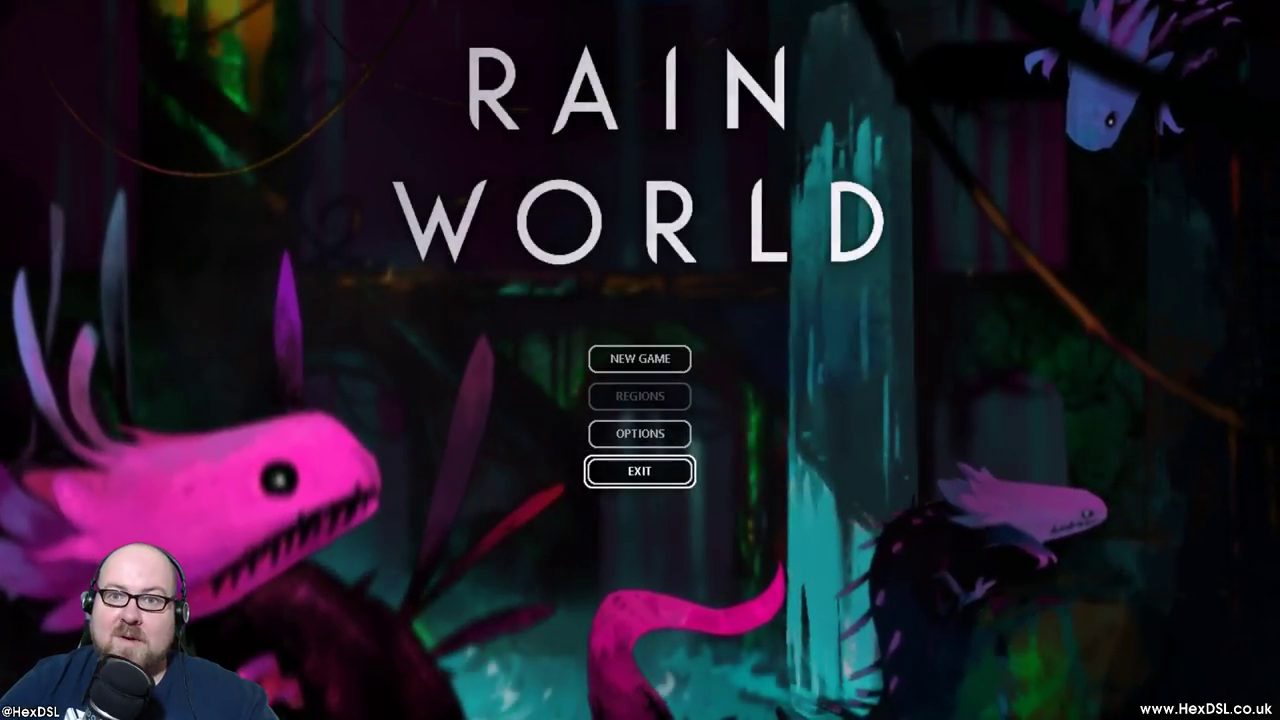